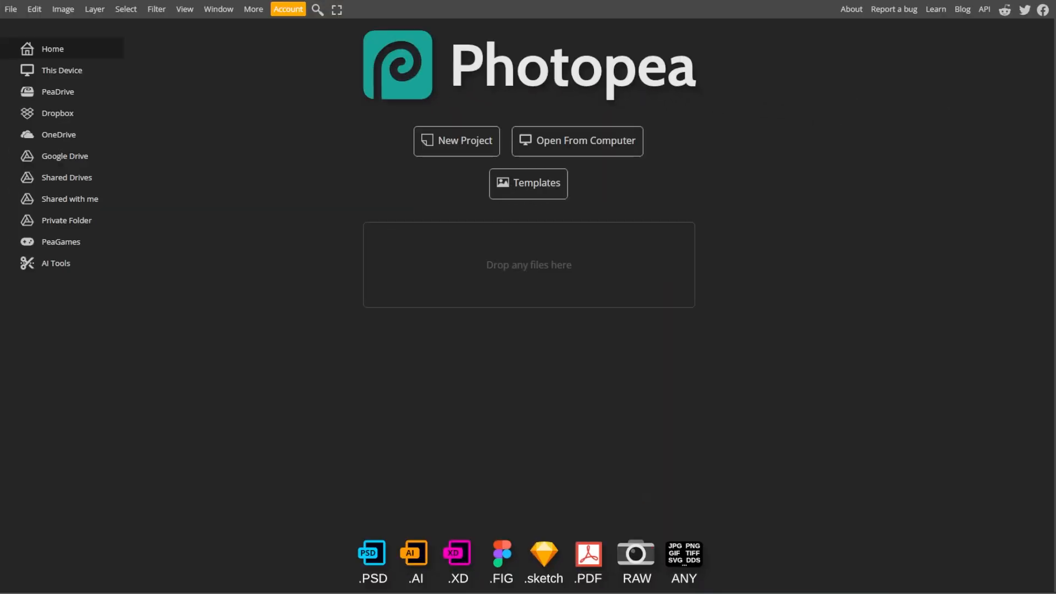
pyautogui.moveTo(249, 344)
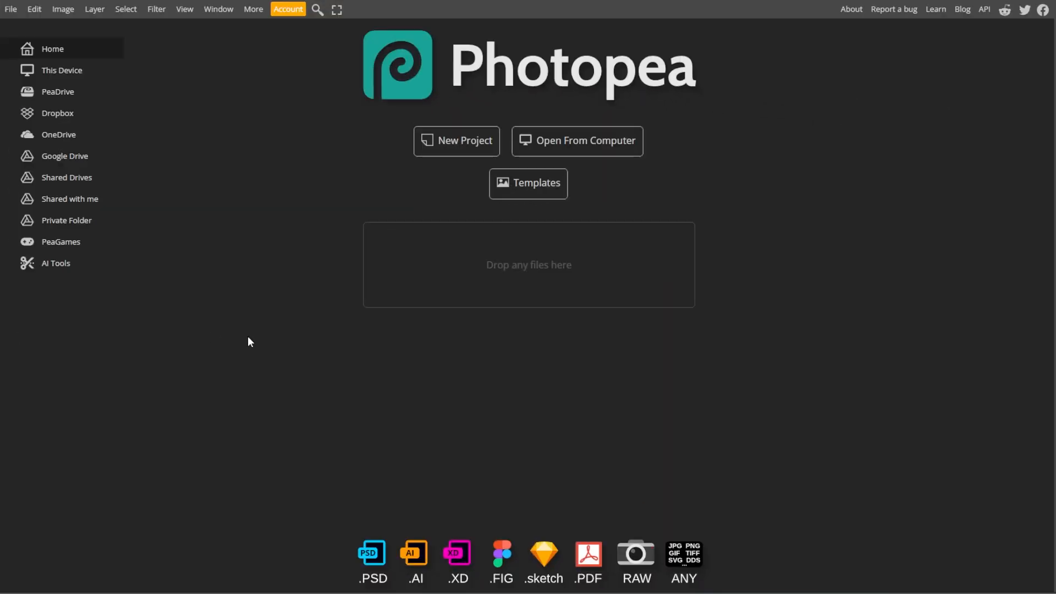
# Bring up the File menu from the start screen
pyautogui.click(9, 9)
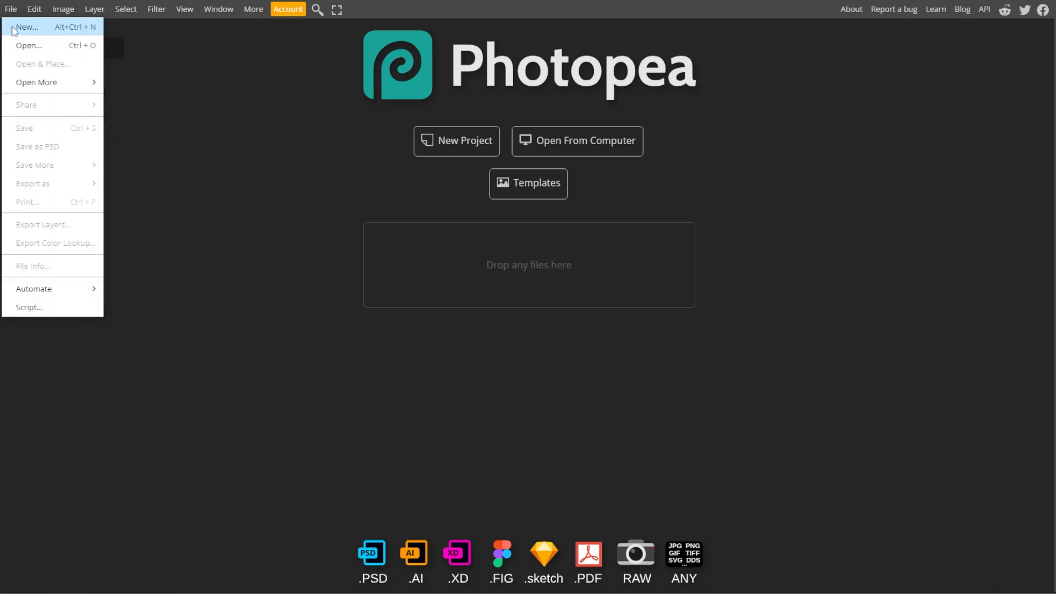
# Define a new 5152×1744 white project named 'Stitched Image'
pyautogui.click(27, 26)
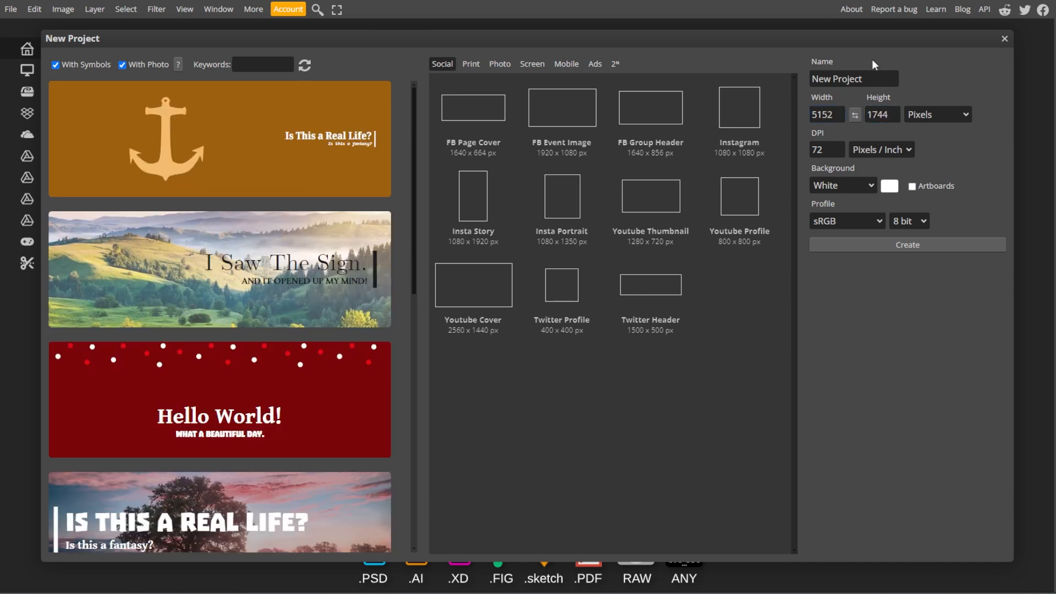
pyautogui.write('Stitched Image')
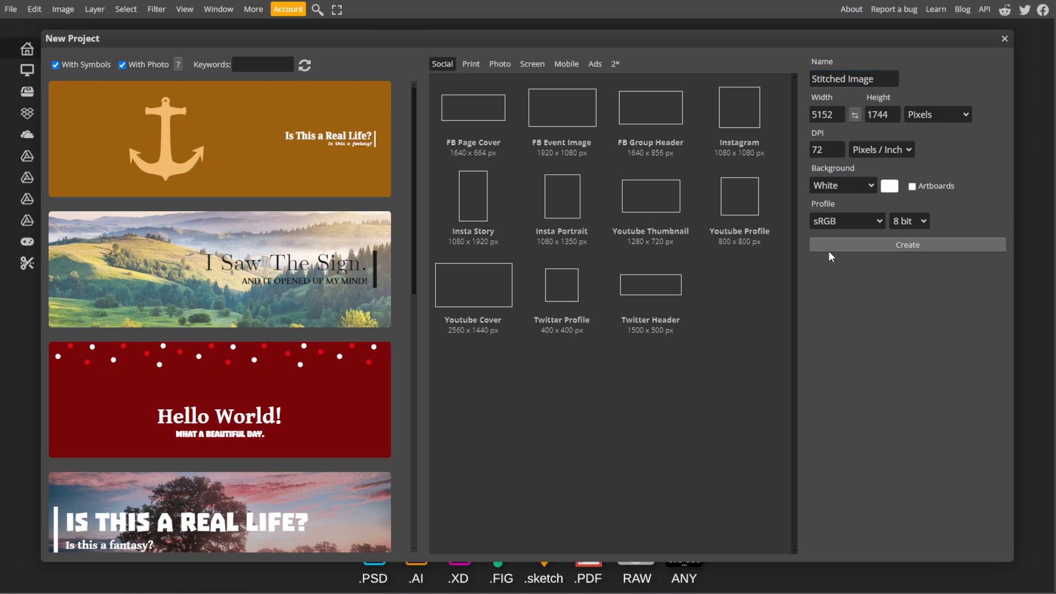
# Create the blank canvas, load 0.psd, 1.psd and 2.psd, and go to 0.psd
pyautogui.click(908, 244)
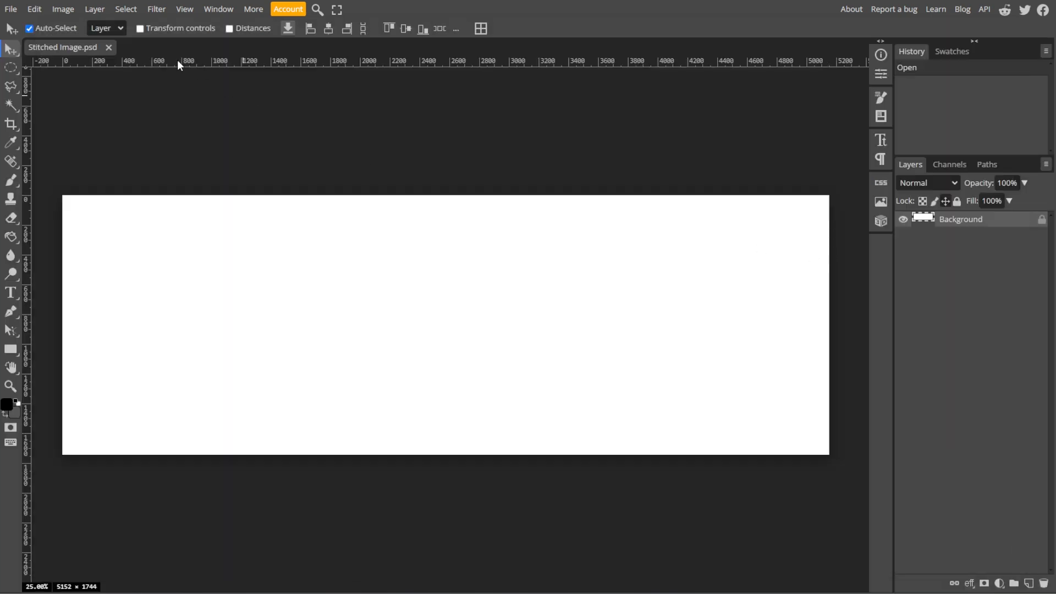
pyautogui.click(9, 9)
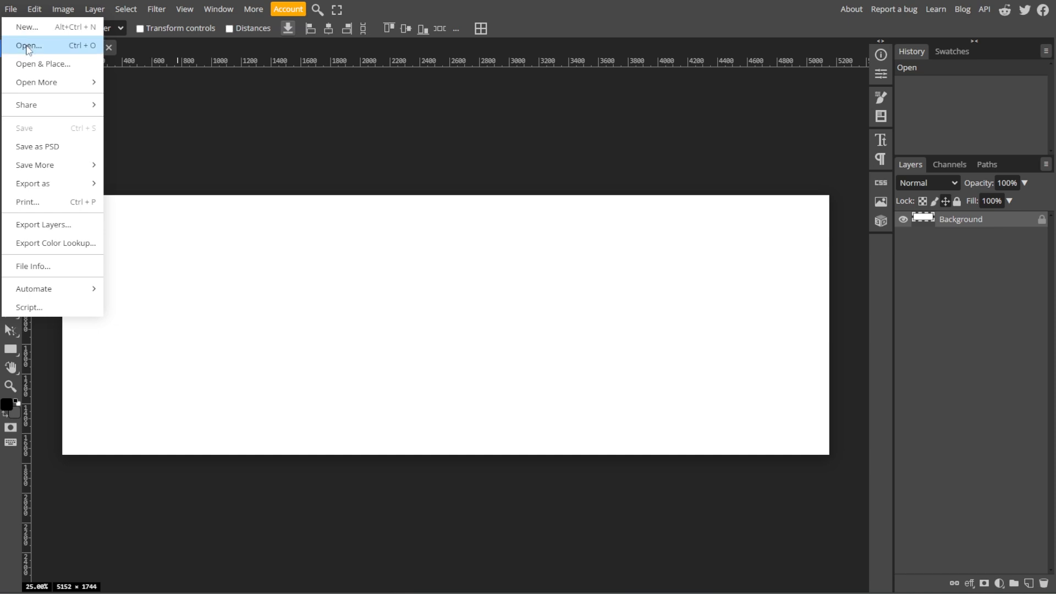
pyautogui.click(24, 47)
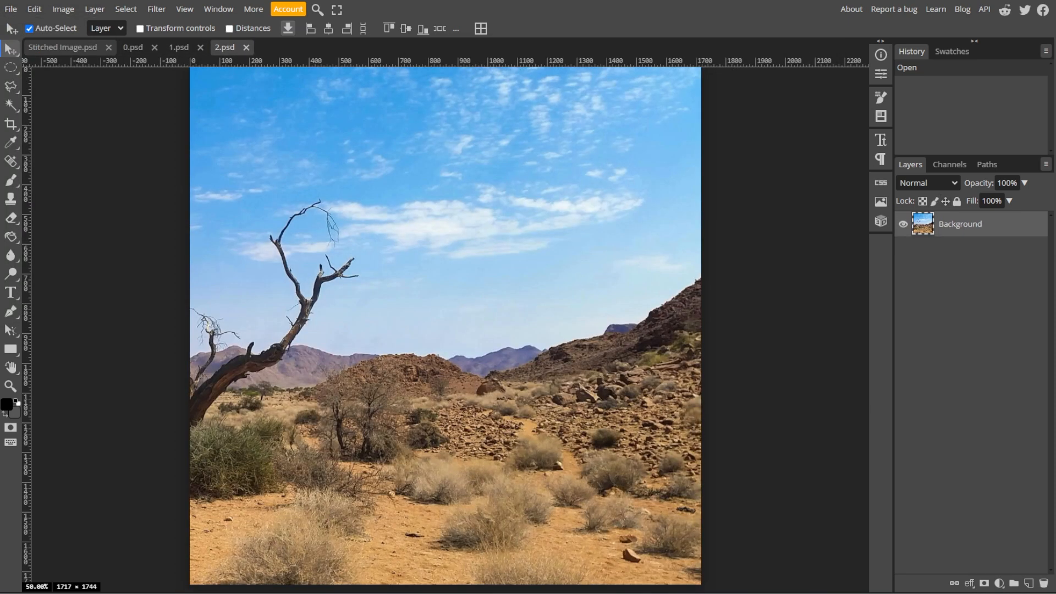
pyautogui.click(133, 47)
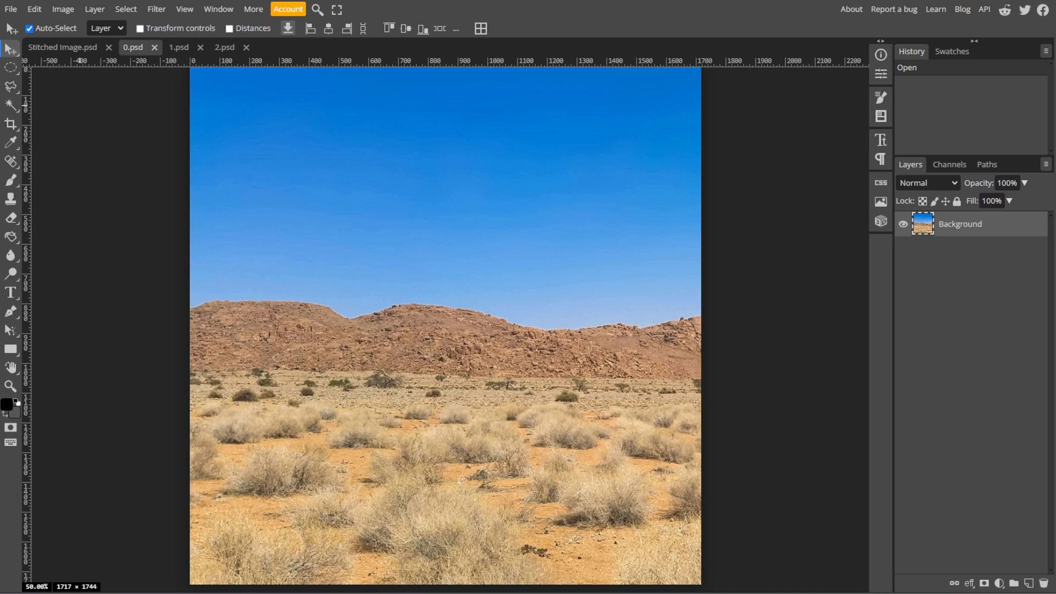
# Copy the whole mountain photo into Stitched Image and place it at the left edge
pyautogui.press('Ctrl+A')
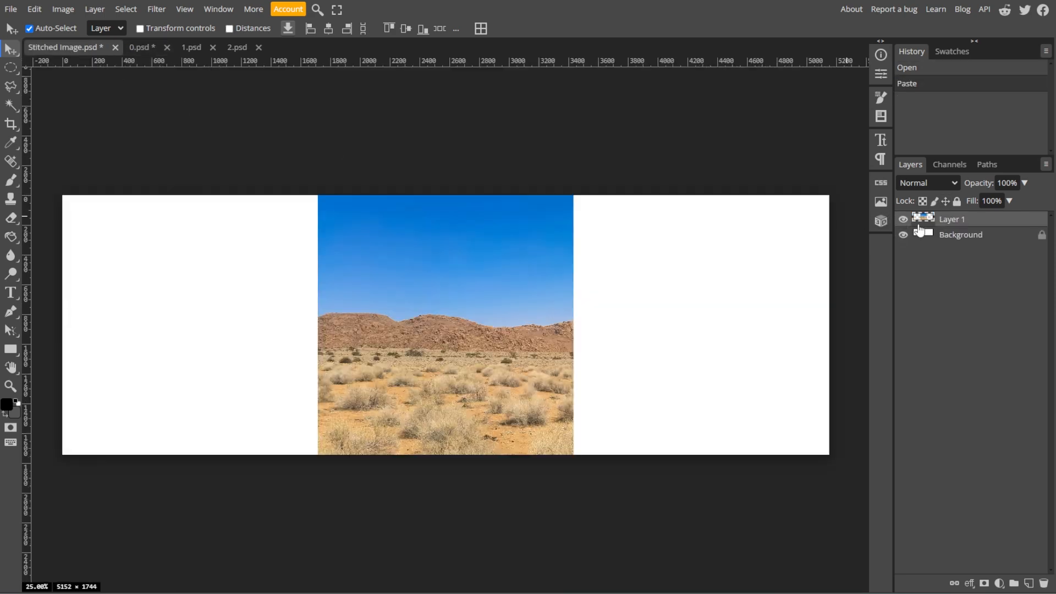
pyautogui.click(8, 49)
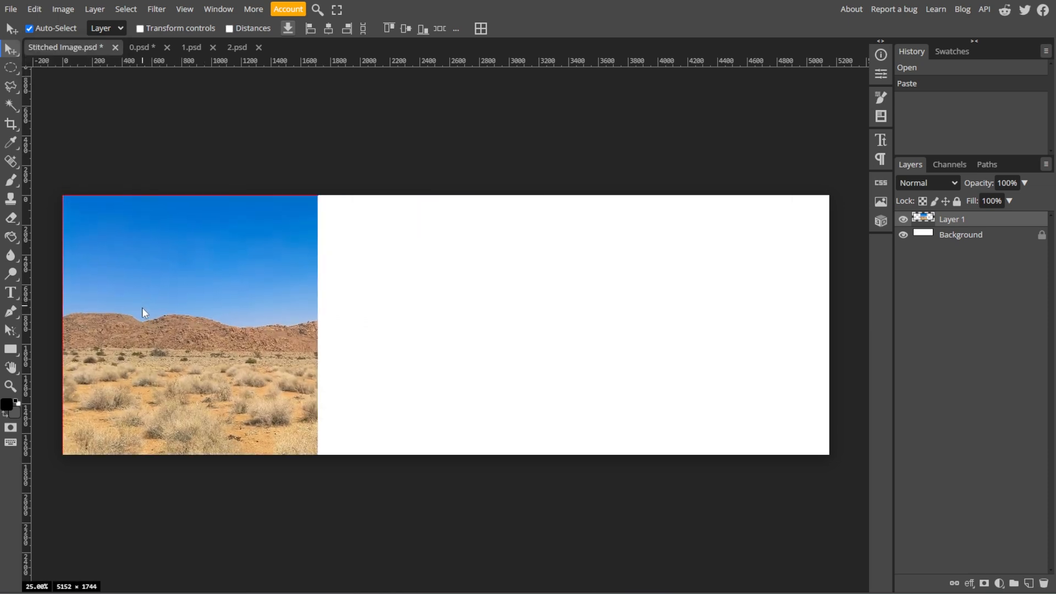
pyautogui.moveTo(142, 312); pyautogui.dragTo(142, 316)
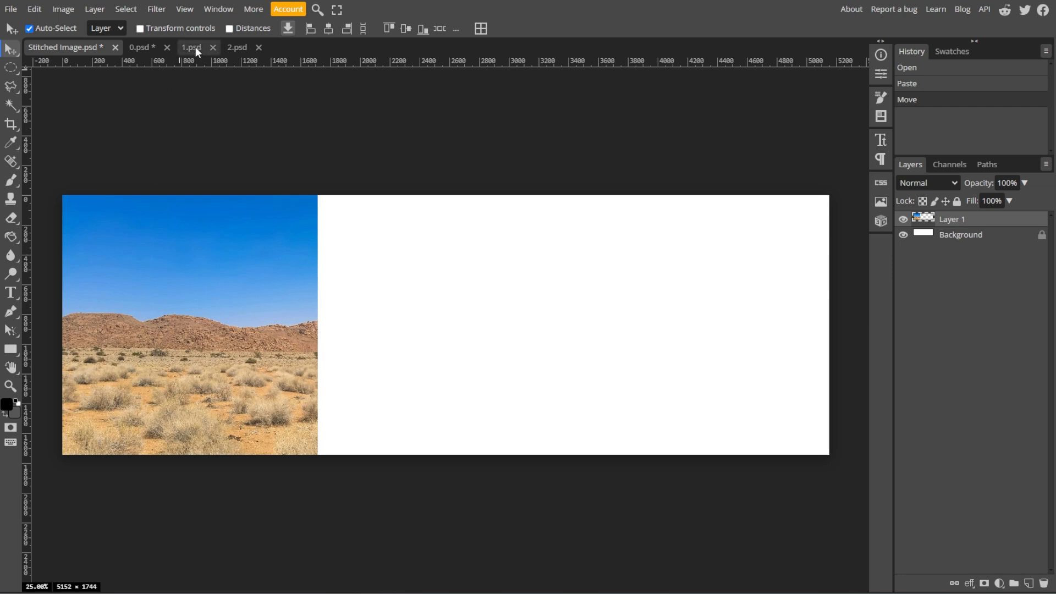
# Copy photos 1.psd and 2.psd into the panorama, filling the middle and right sections
pyautogui.click(191, 47)
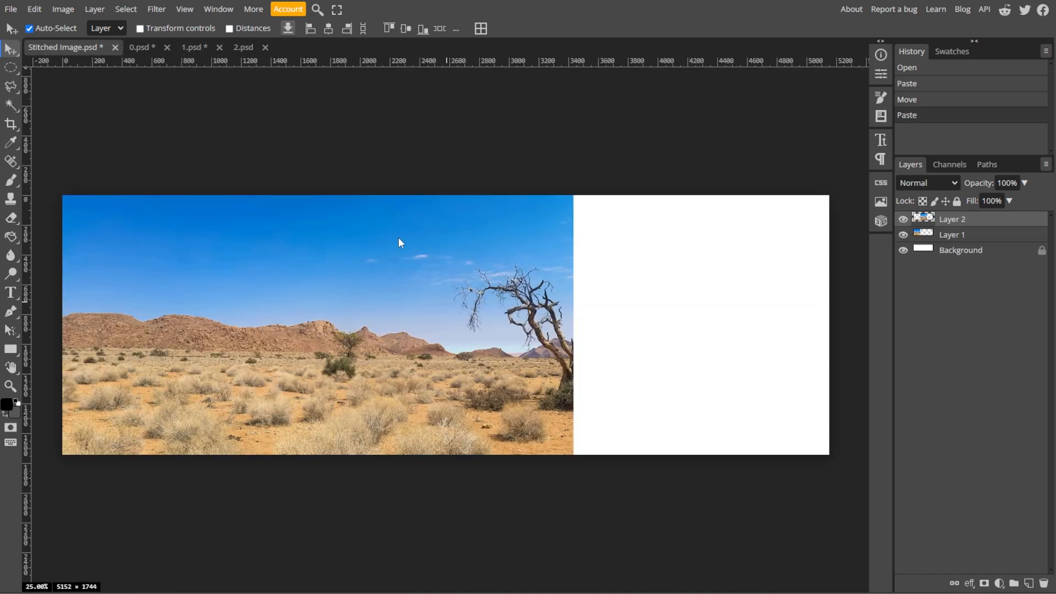
pyautogui.click(243, 48)
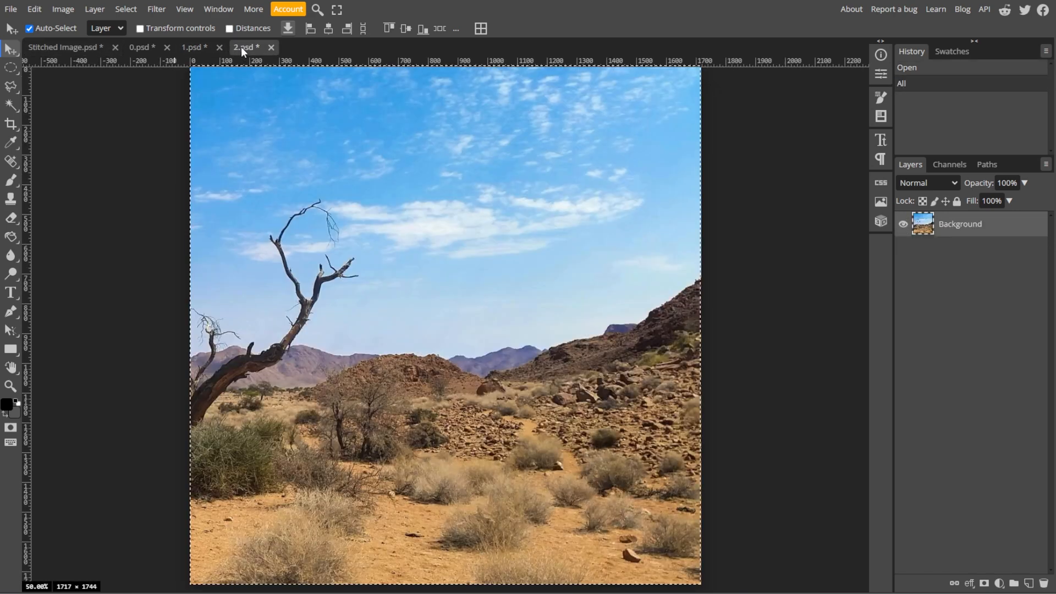
pyautogui.click(66, 48)
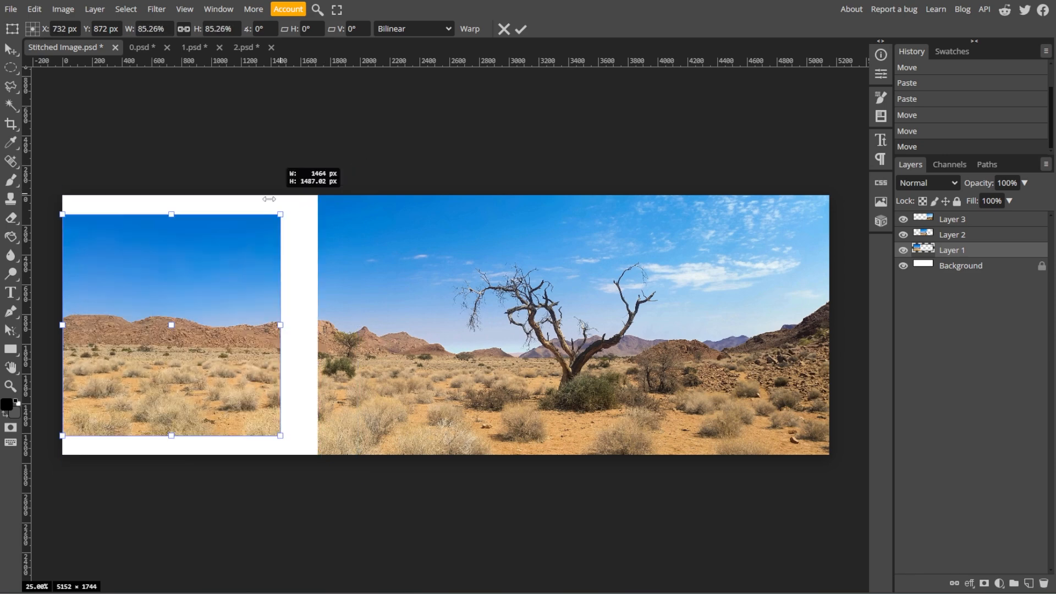
# Scale Layer 1 up until it meets the tree photo and commit the transform
pyautogui.moveTo(279, 214); pyautogui.dragTo(305, 200)
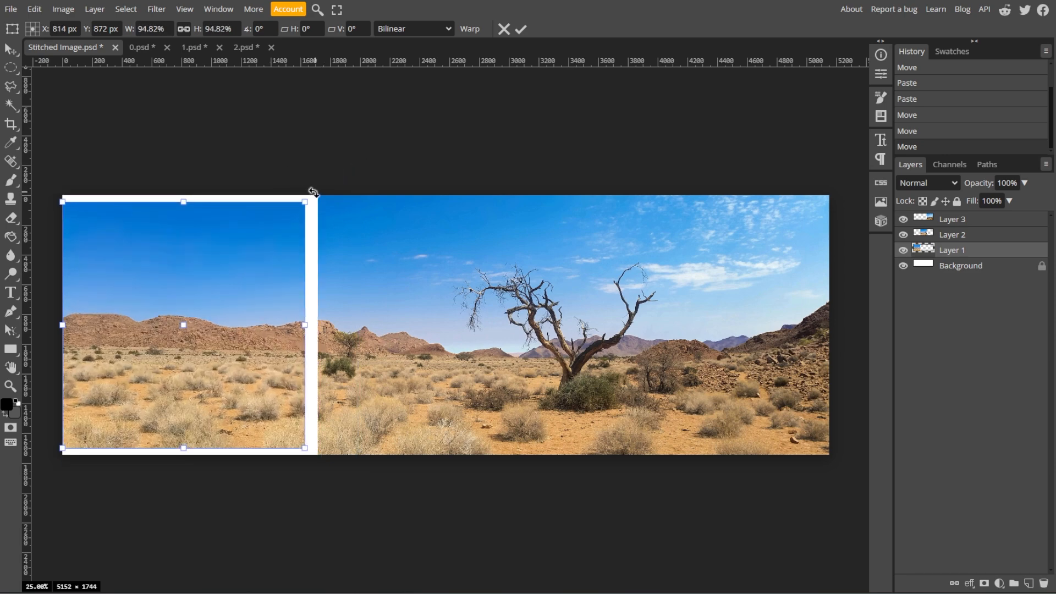
pyautogui.moveTo(307, 196); pyautogui.dragTo(301, 189)
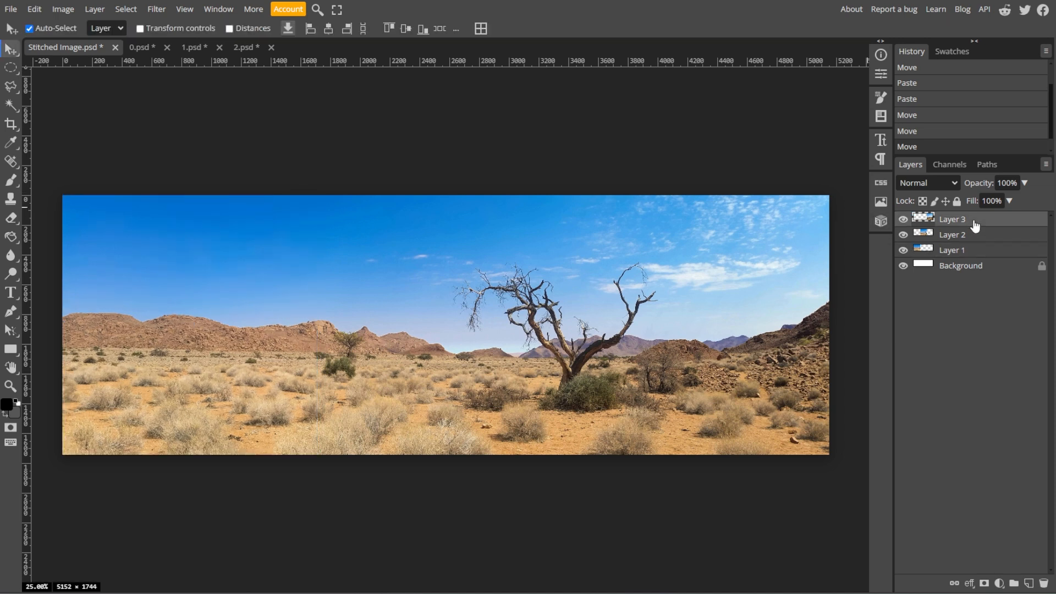
# Merge the three photo layers into one and rename it 'Stitched'
pyautogui.click(951, 250)
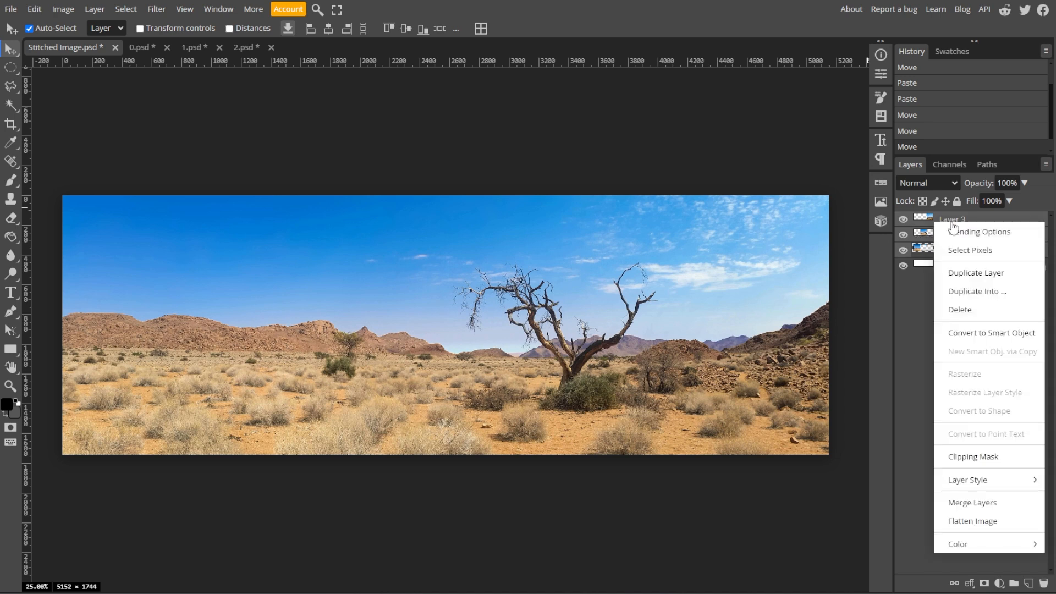
pyautogui.click(973, 502)
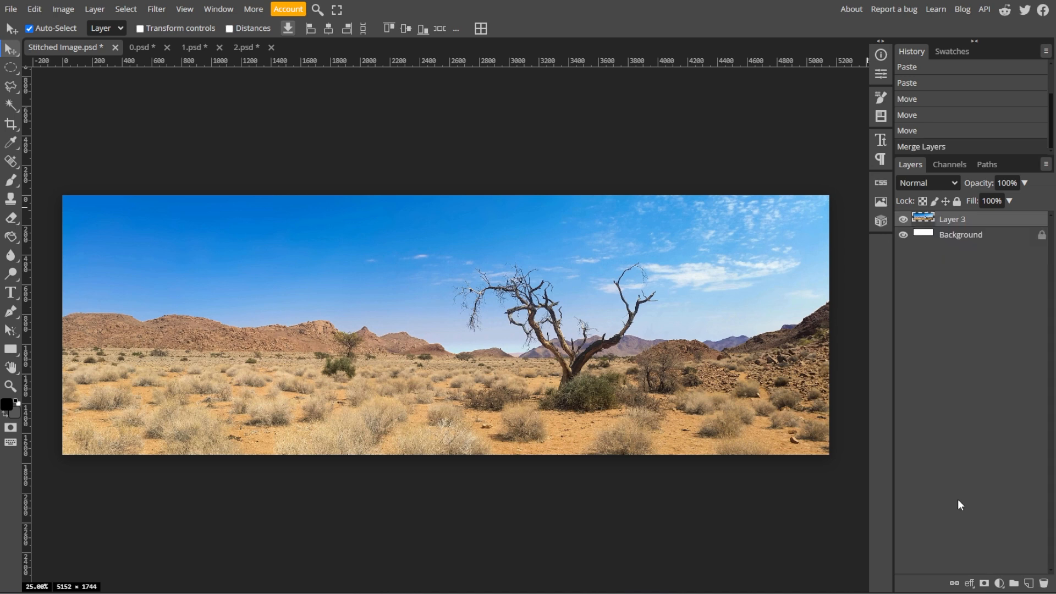
pyautogui.doubleClick(960, 219)
pyautogui.write('Stitch')
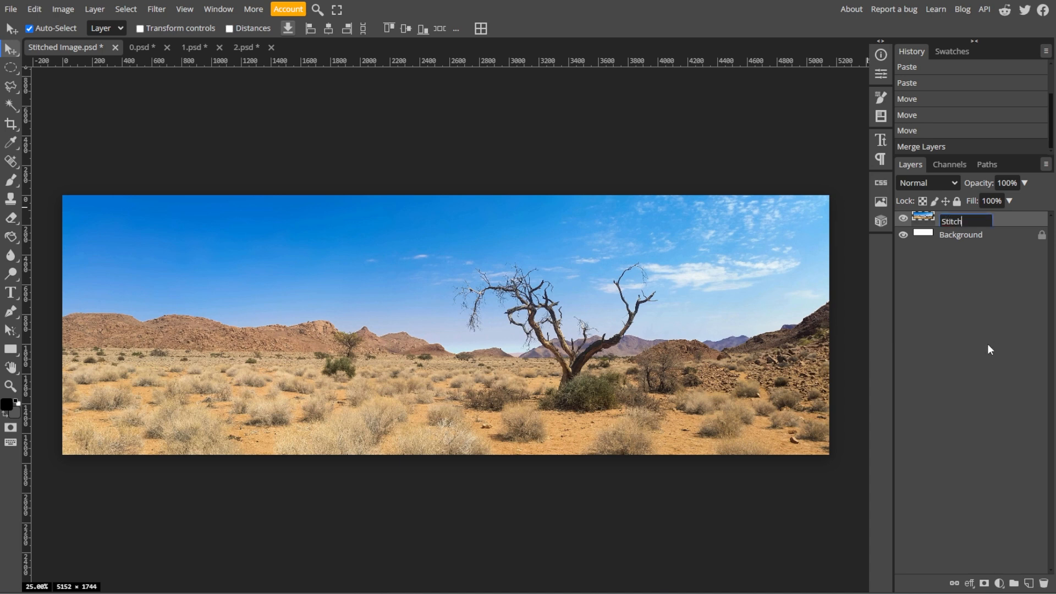
pyautogui.press('Enter')
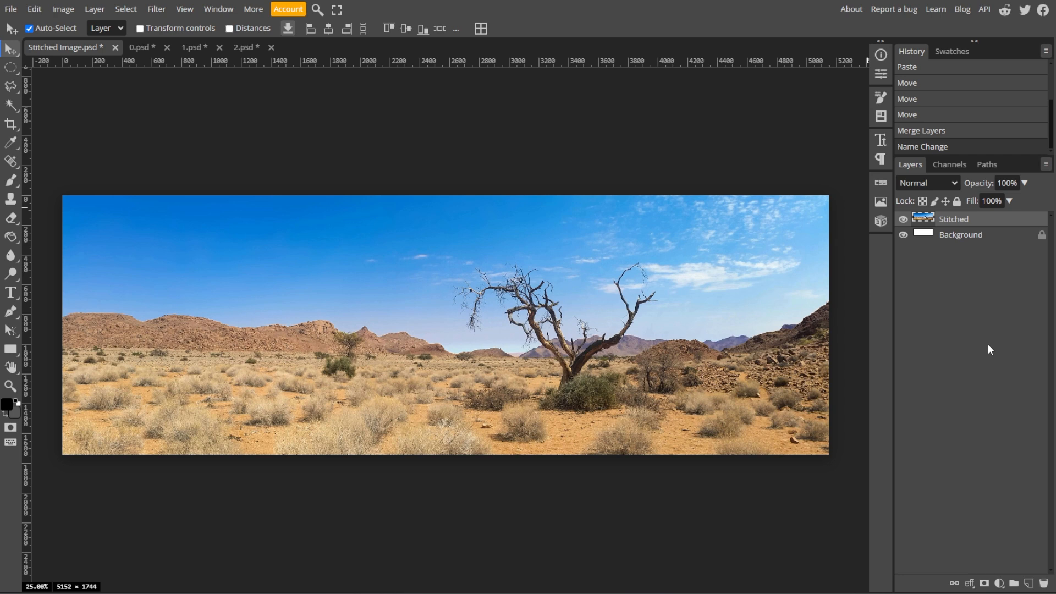
pyautogui.click(11, 8)
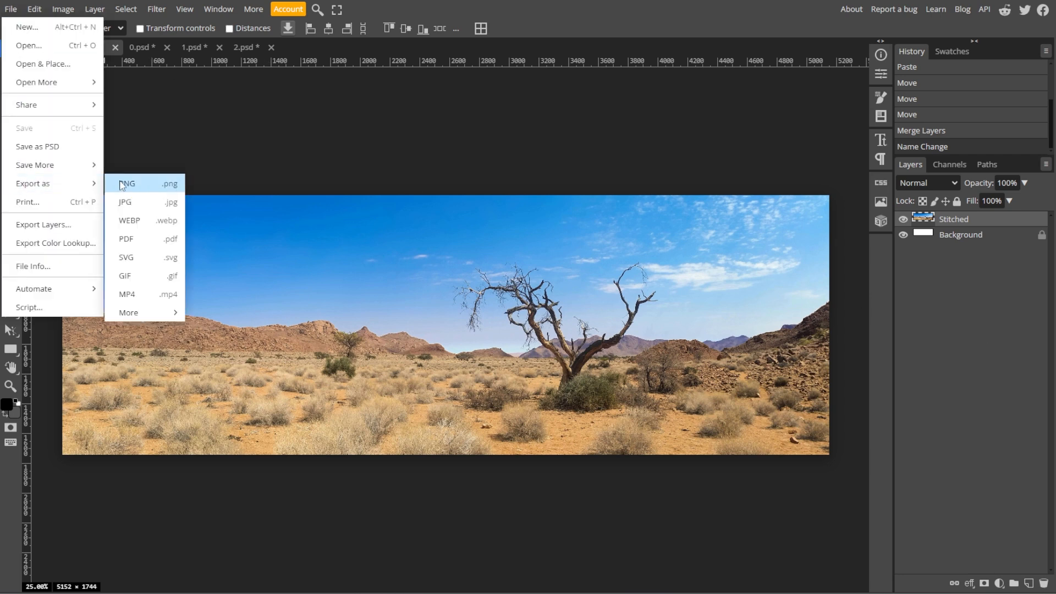
# Save the panorama as a 5152×1744 PNG via Export as
pyautogui.click(128, 183)
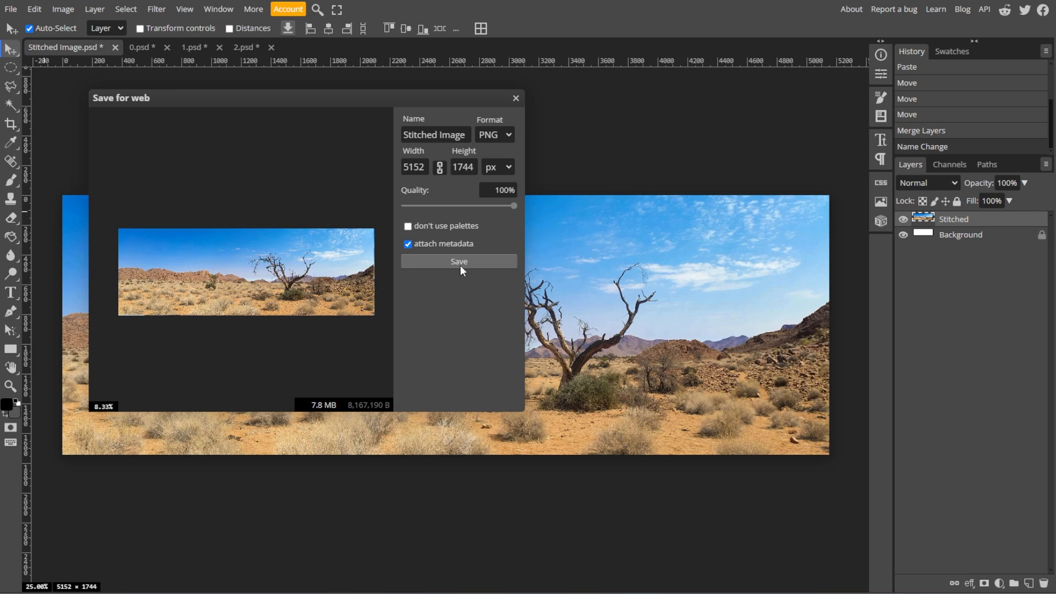
pyautogui.click(459, 262)
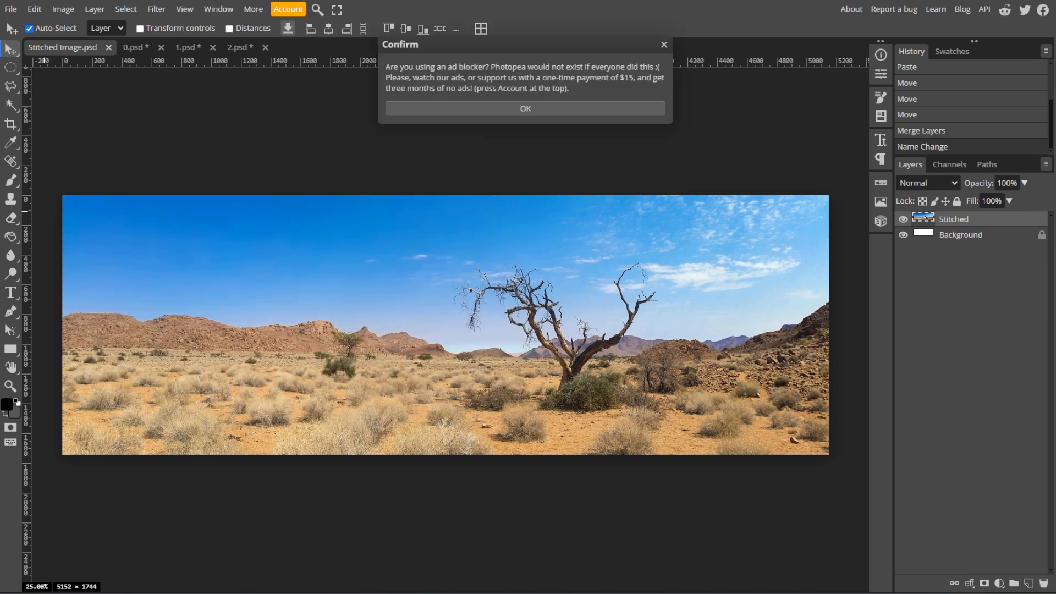
pyautogui.moveTo(462, 169)
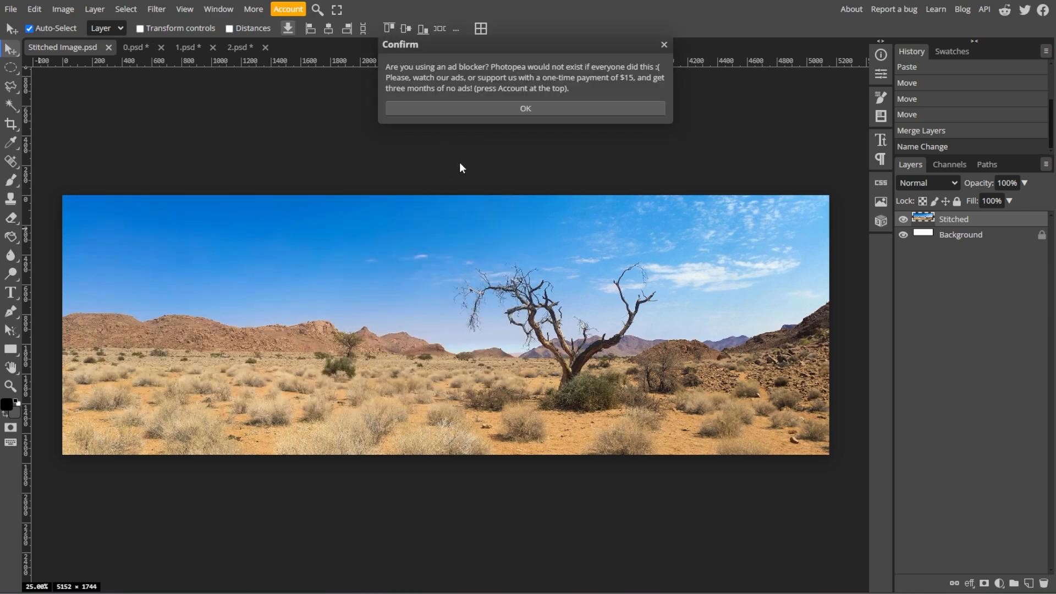